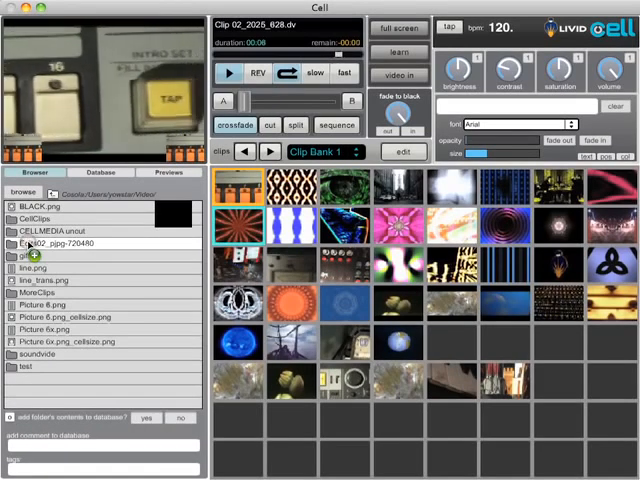
Step: Select a file in Cell's Browser list before switching over to Facebook
click(456, 344)
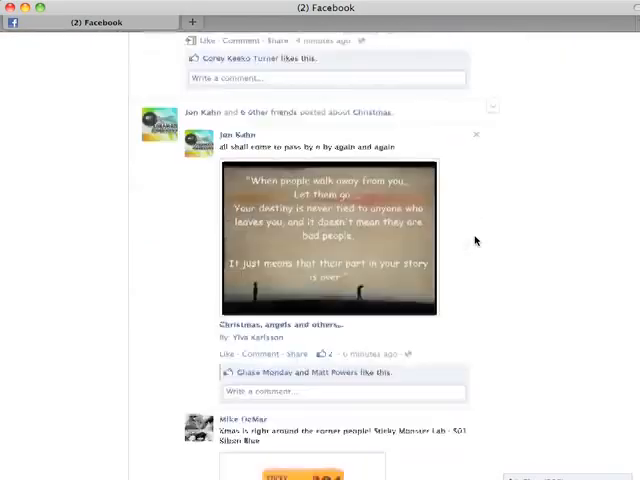
Step: Scroll the Facebook feed and enter 'livid' on the page
scroll(down, 3)
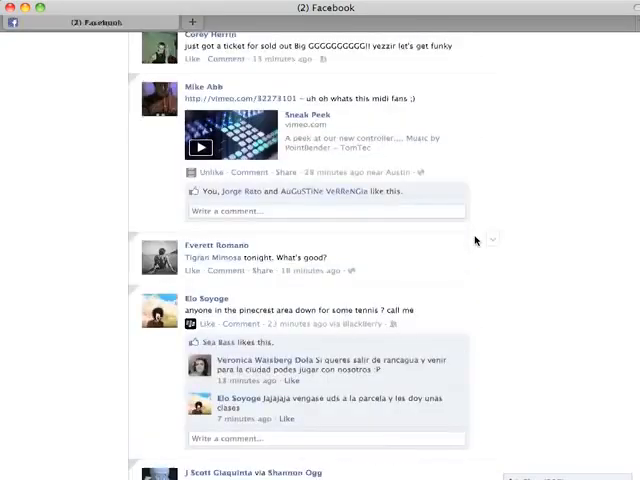
text(livid)
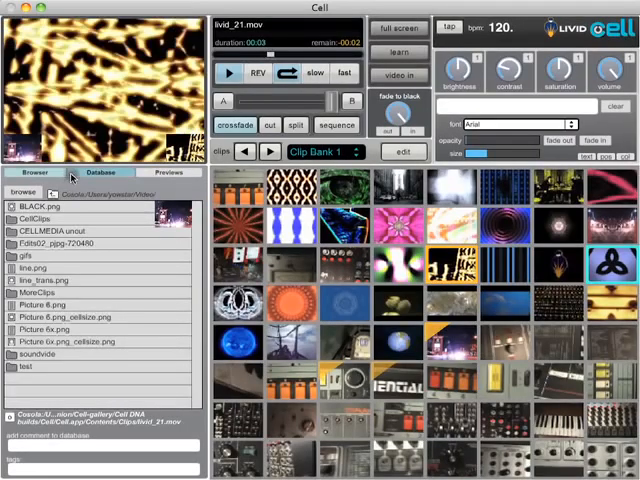
Step: Search the Database for '9F' and select a matching clip from the results
click(100, 172)
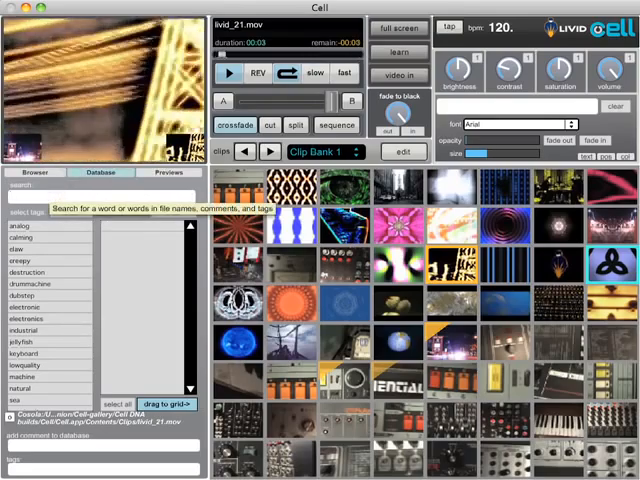
text(9F)
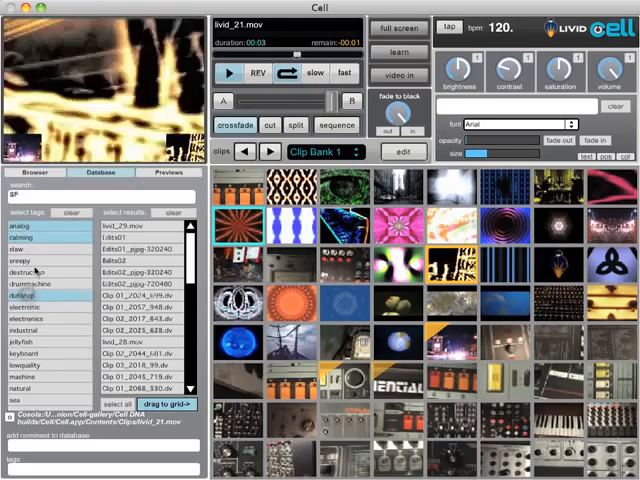
click(22, 296)
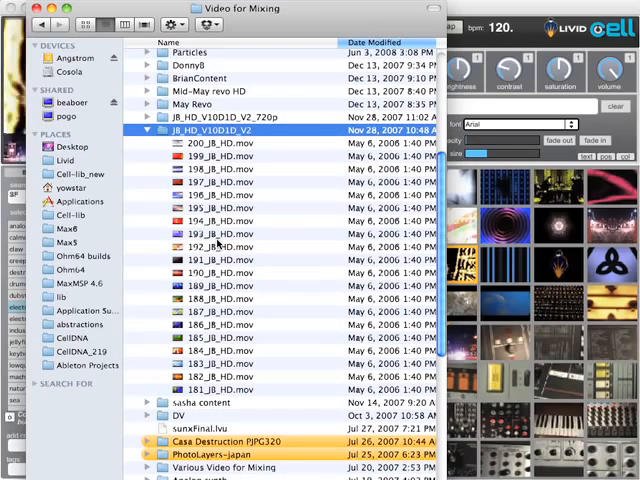
scroll(down, 3)
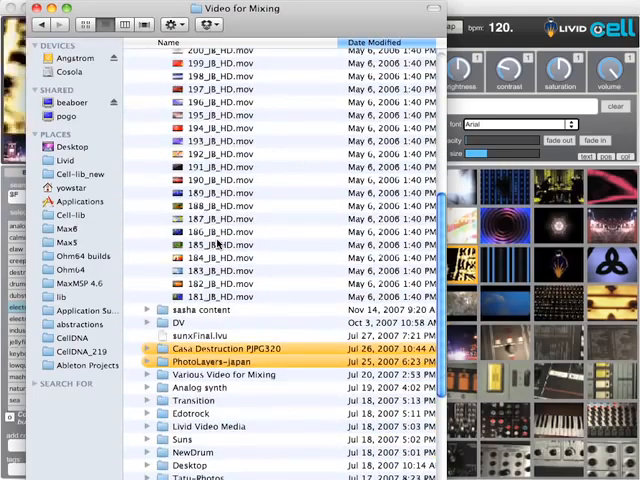
scroll(down, 3)
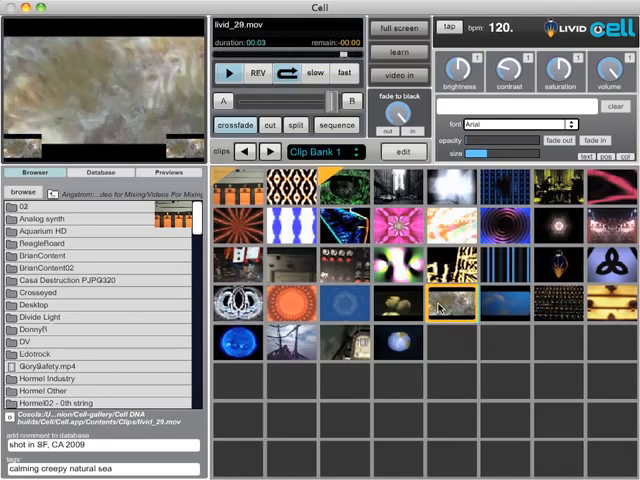
Step: Load lvid_28.mov and tag it with 'jellyfish sea cal' keywords
click(236, 184)
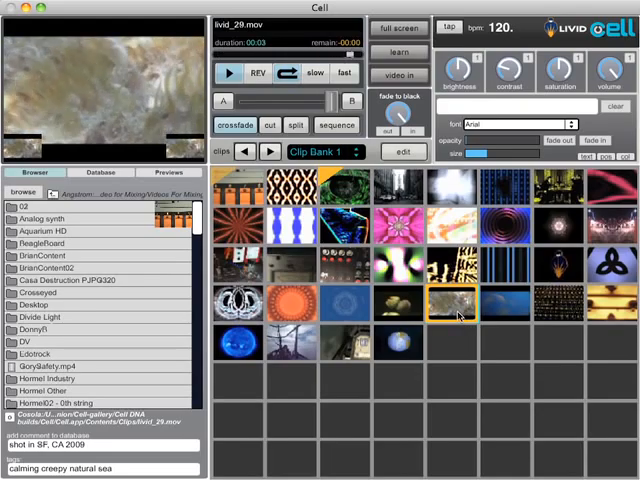
click(452, 312)
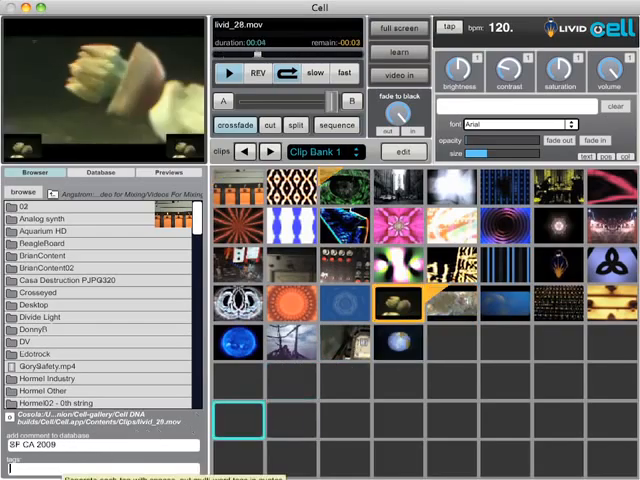
text(jellyfish sea cal)
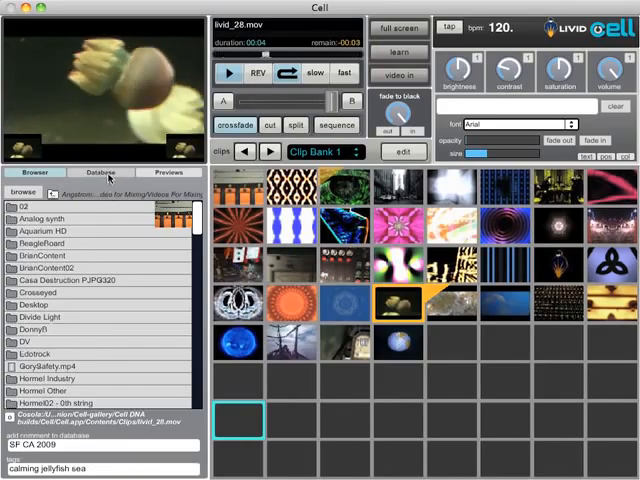
Step: Find the jellyfish clip via the Database search, then return to the Browser file list
click(100, 172)
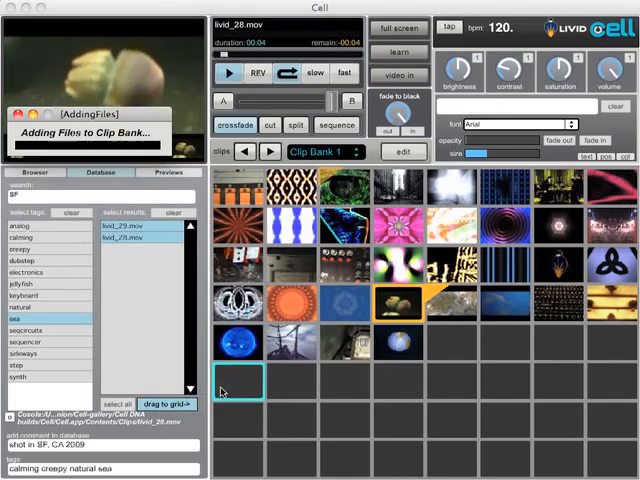
click(36, 172)
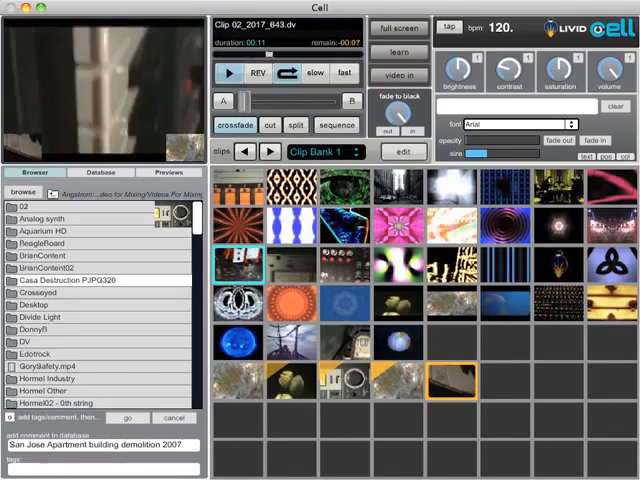
Step: Tag the demolition clip with 'industrial' and 'lo' keywords and bring up the Database search
text(industrial destruction)
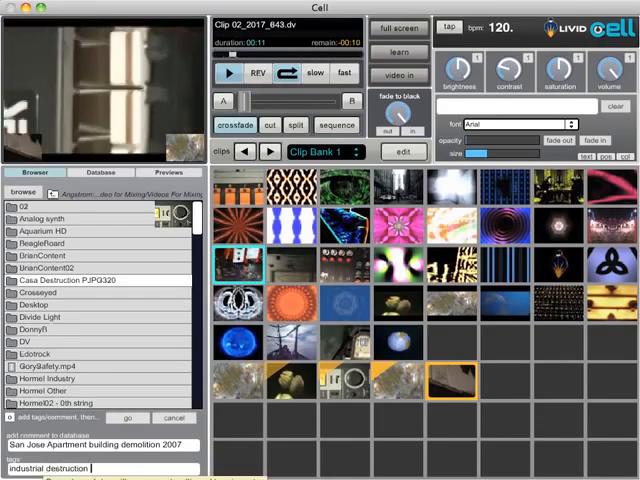
text(lowquality)
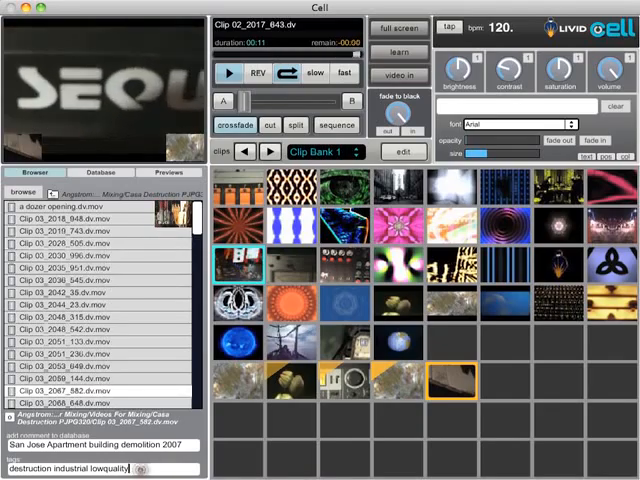
click(104, 172)
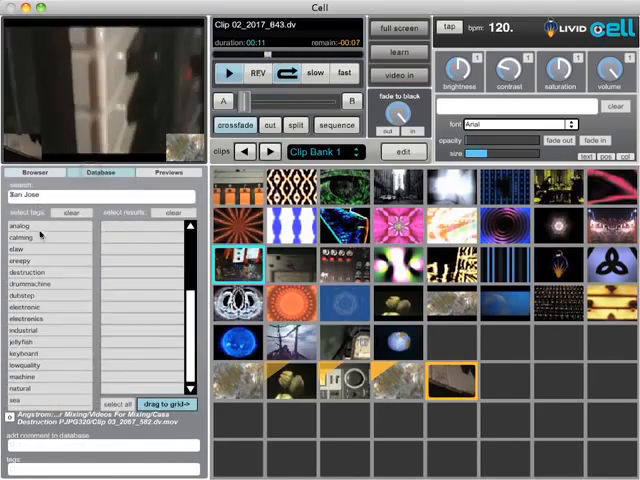